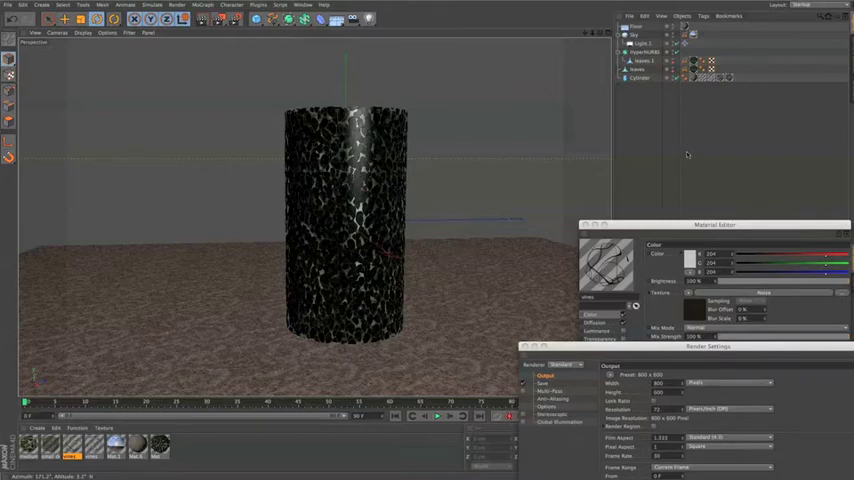
pyautogui.moveTo(688, 152)
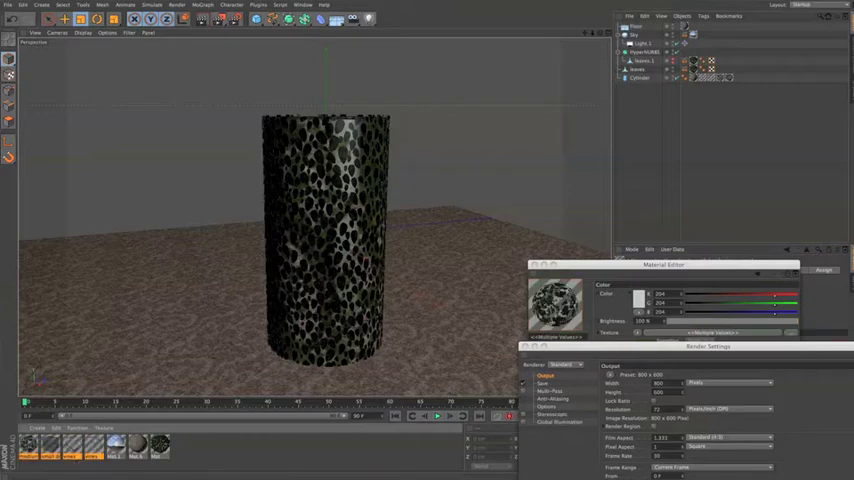
# Switch to the archway scene so the brick arch and mossy wall appear in the viewport.
pyautogui.click(312, 4)
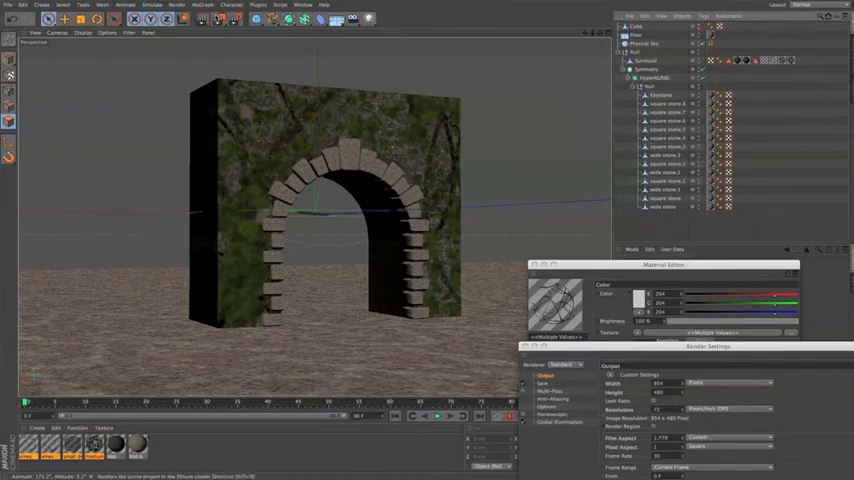
# Add a cube shell object from the Create menu around the ivy-covered wall.
pyautogui.click(212, 22)
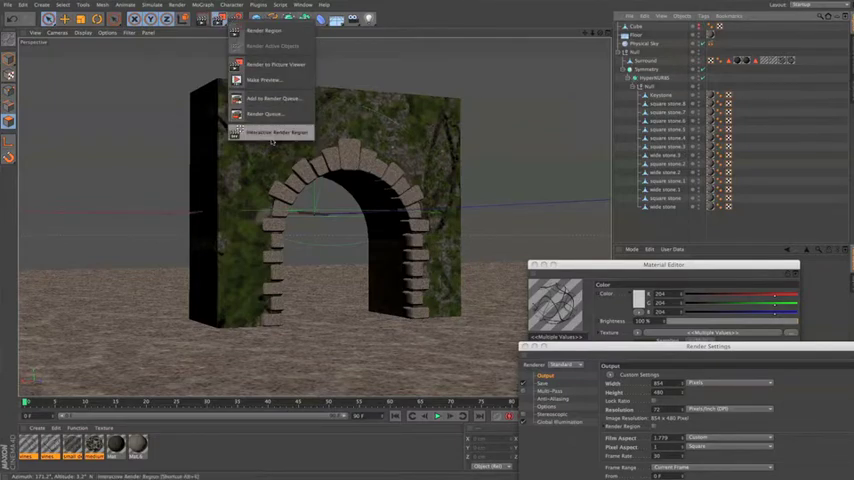
pyautogui.click(272, 132)
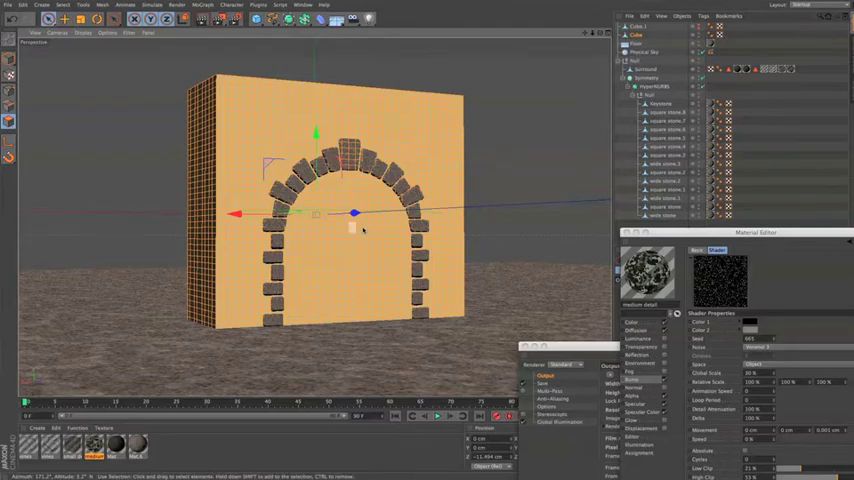
# Paint a blocky polygon selection across the cube shell's front face as the ivy-coverage pattern.
pyautogui.moveTo(360, 220); pyautogui.dragTo(440, 310)
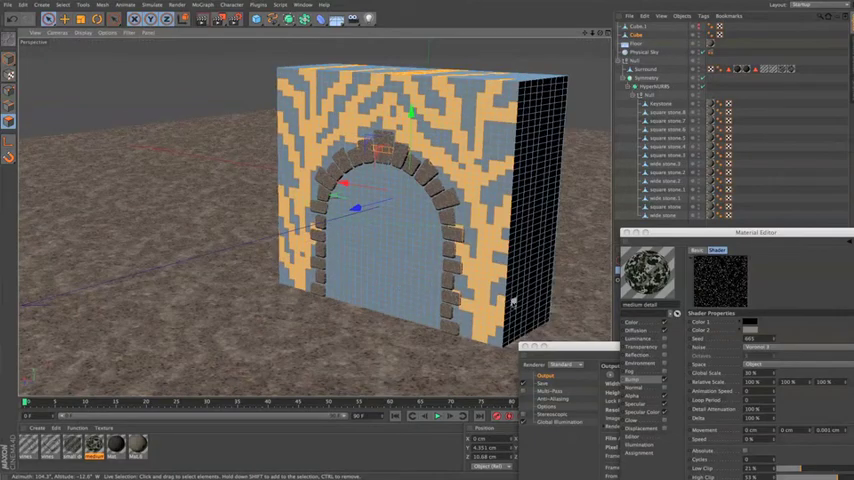
pyautogui.moveTo(536, 230)
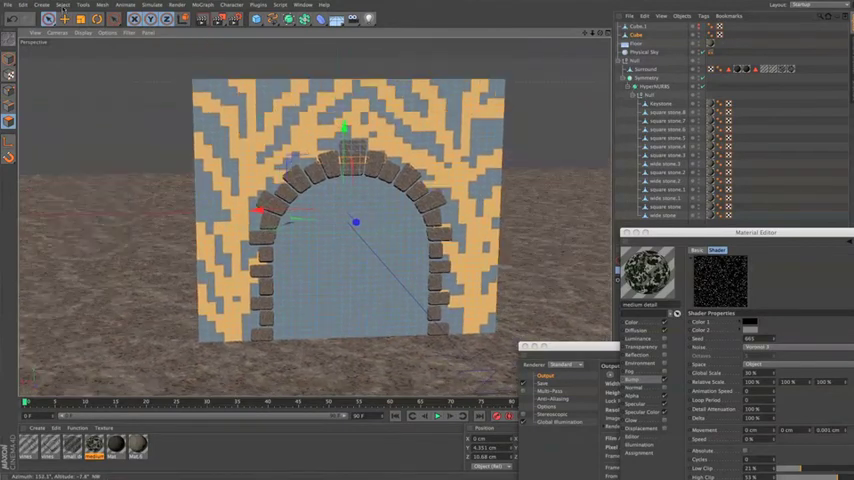
# Invert the painted polygon selection so orange and blue coverage areas swap.
pyautogui.click(64, 6)
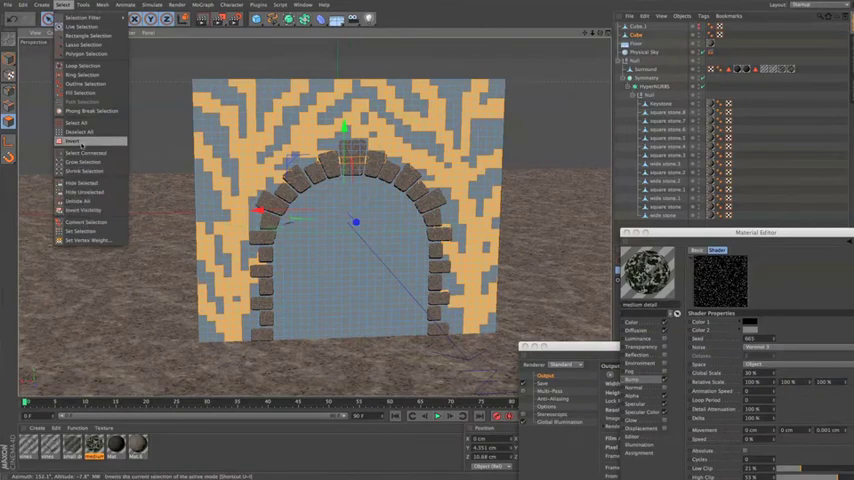
pyautogui.click(68, 148)
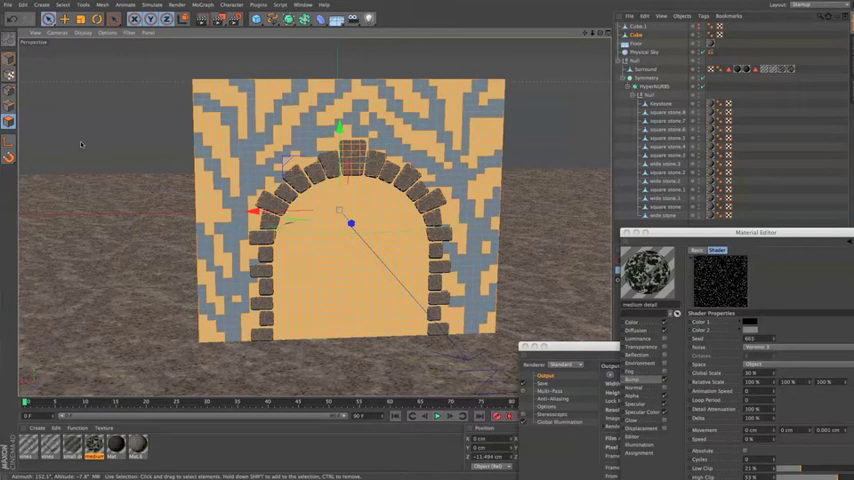